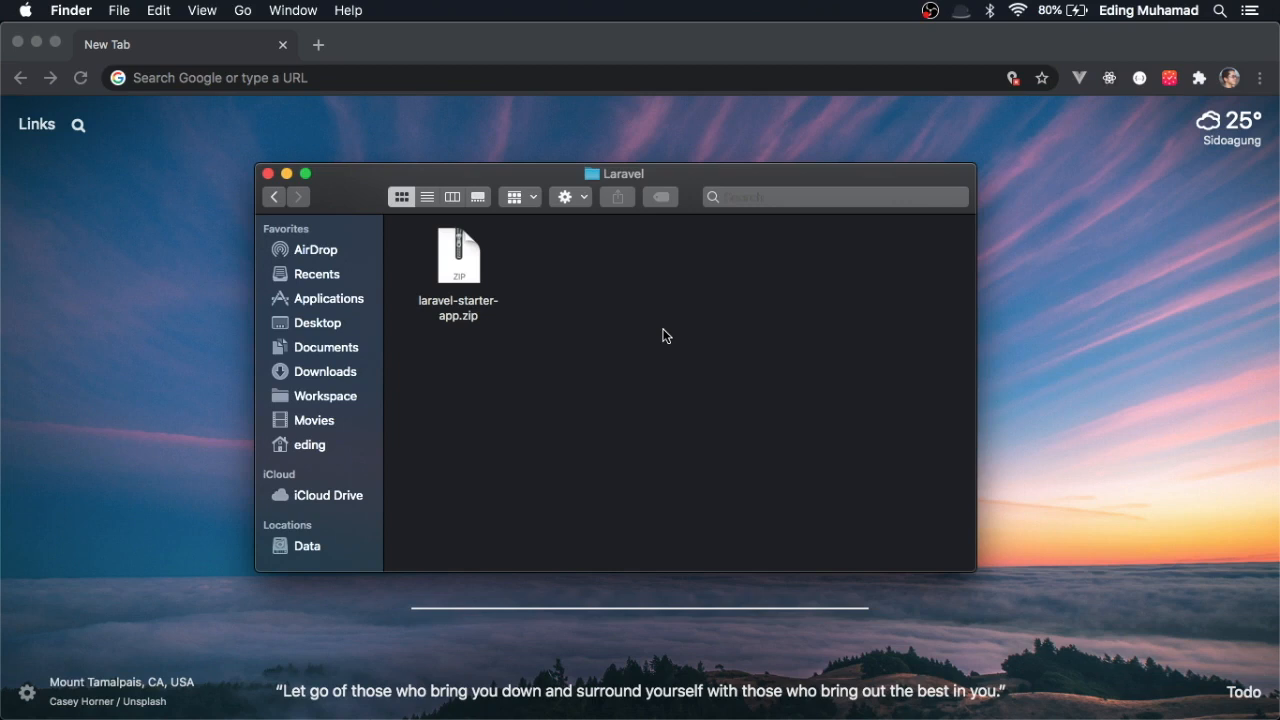
# Extract laravel-starter-app.zip into the laravel-starter-app-master folder.
pyautogui.doubleClick(457, 258)
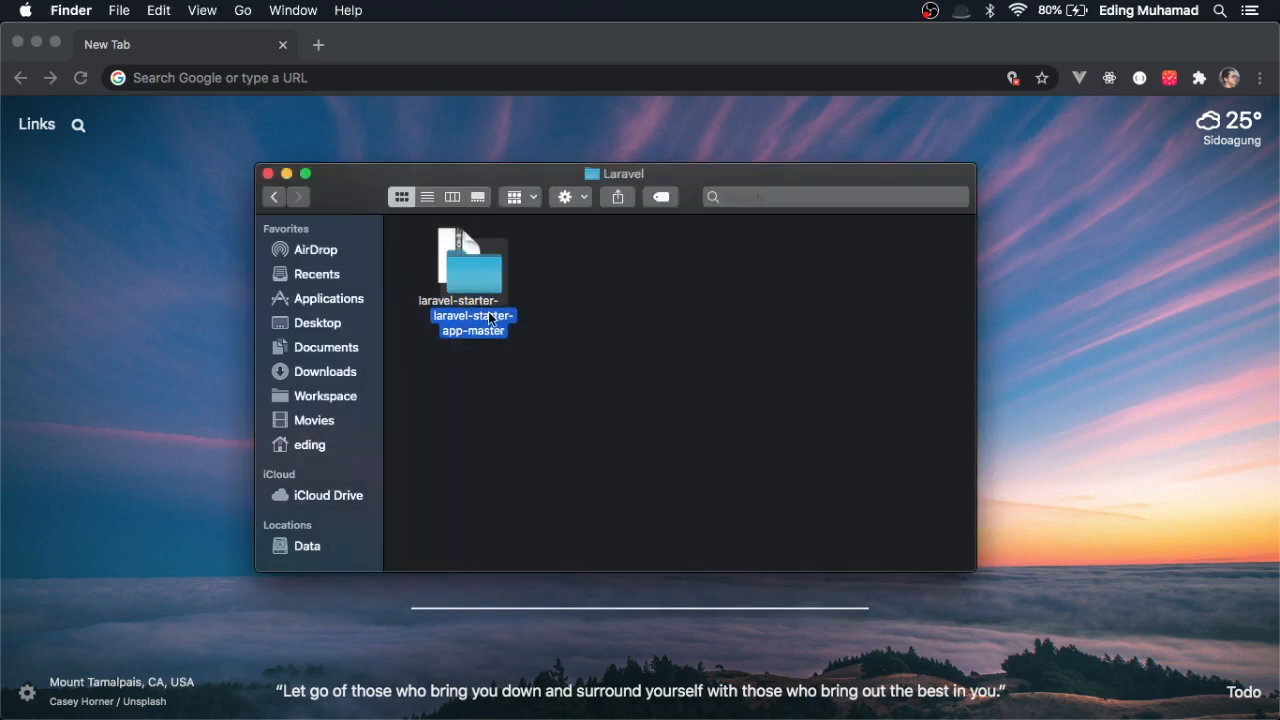
pyautogui.moveTo(480, 278)
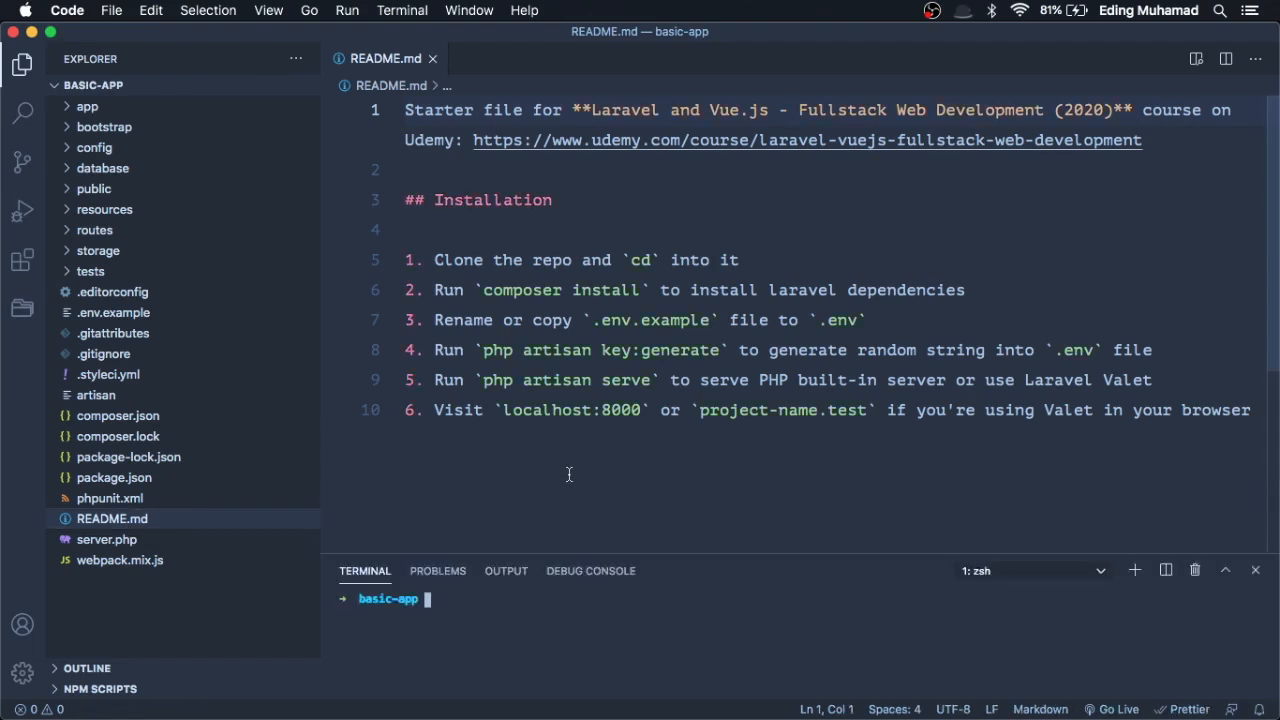
# Run composer install in the integrated terminal to download the project dependencies.
pyautogui.write('composer install')
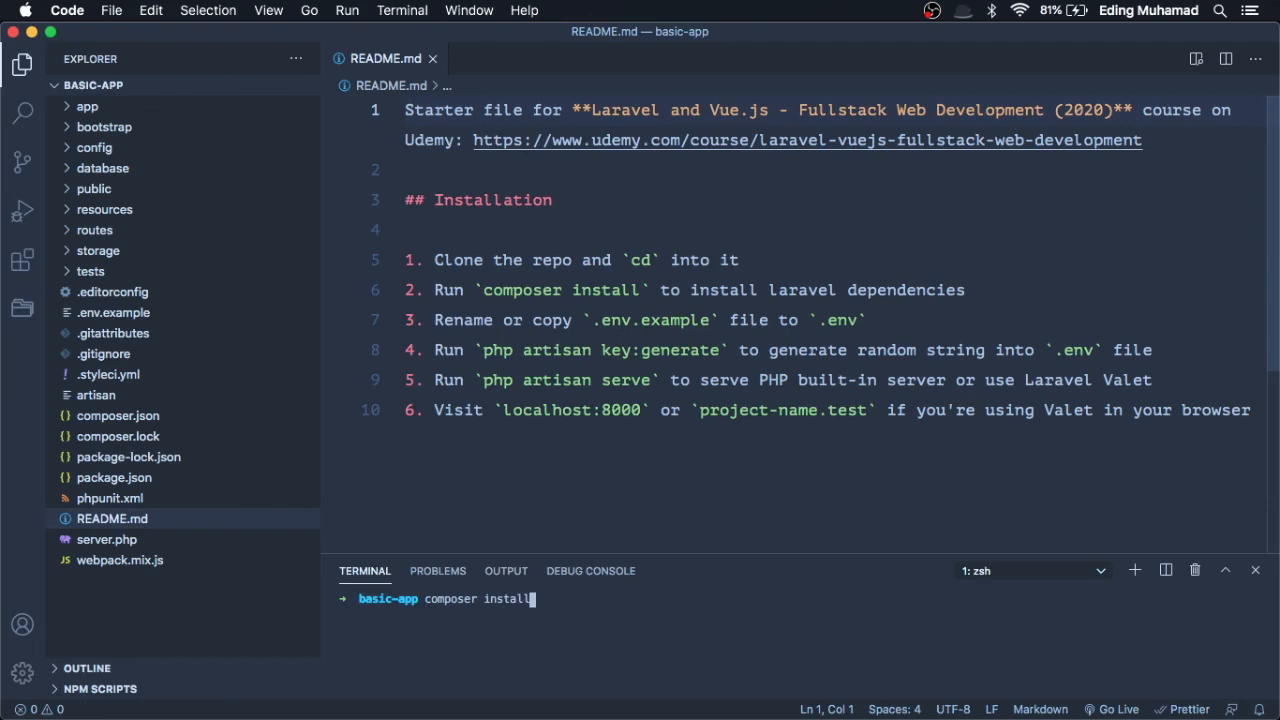
pyautogui.press('enter')
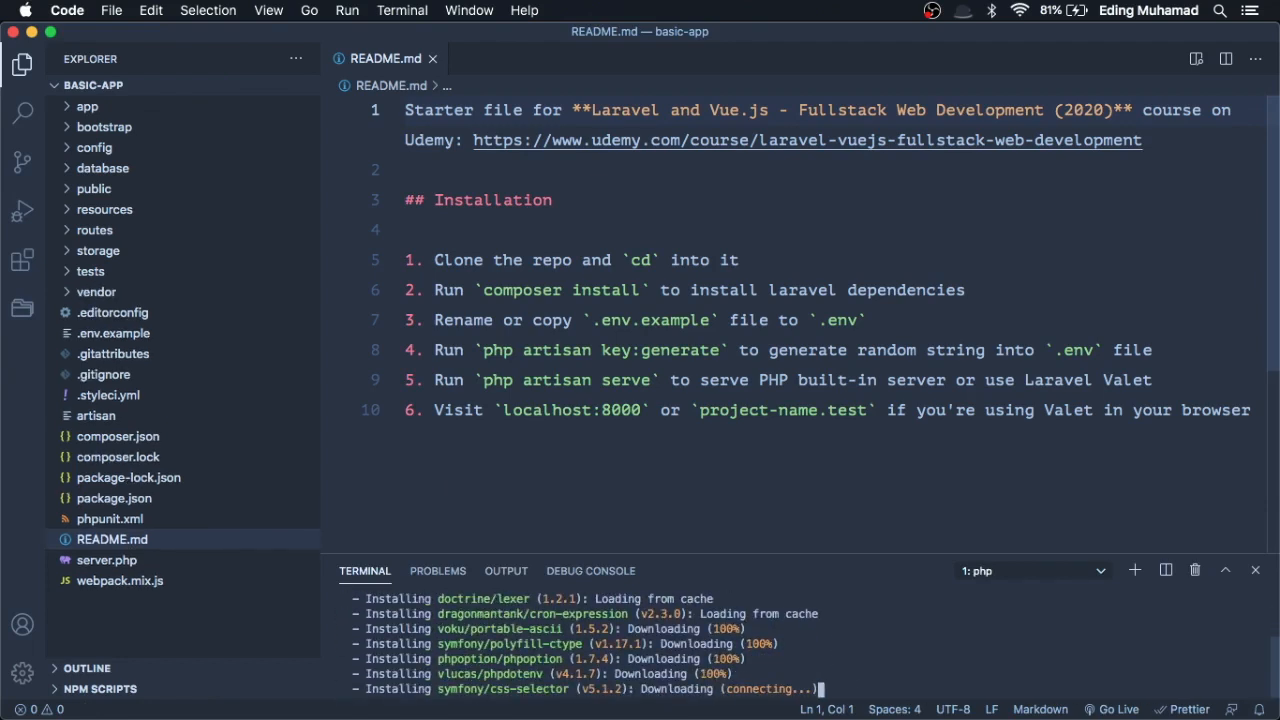
pyautogui.moveTo(113, 333)
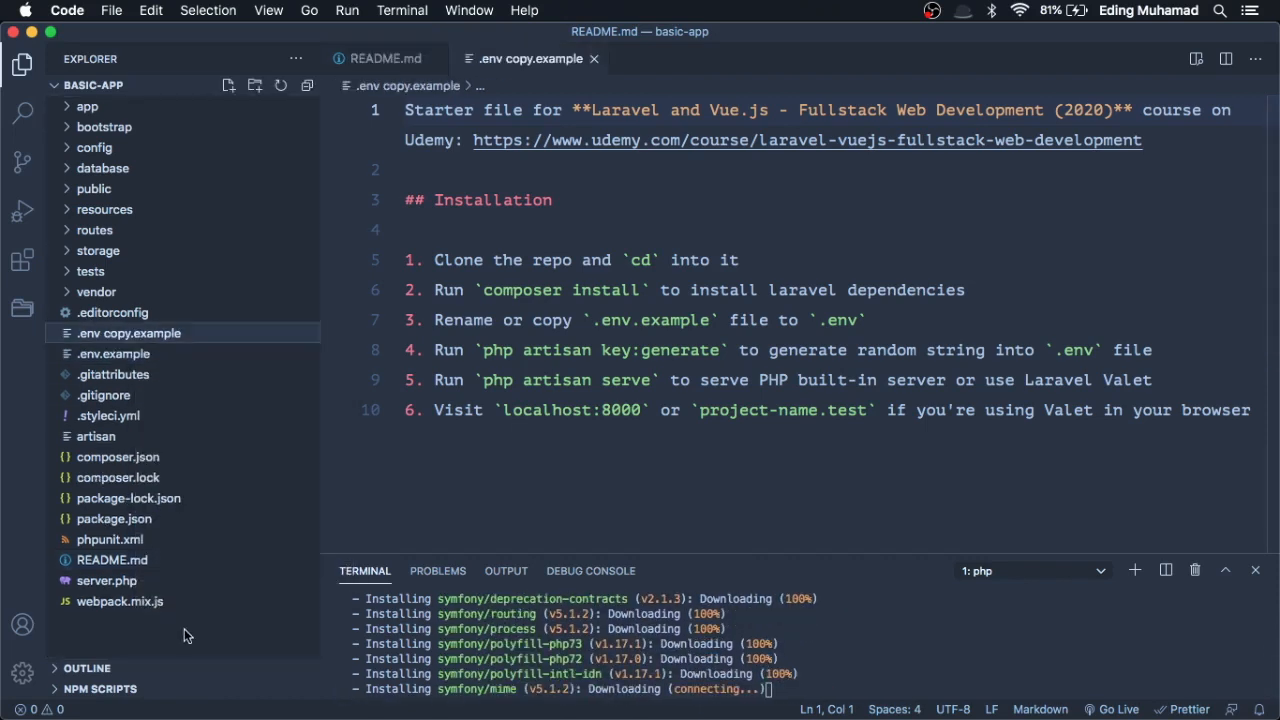
# Rename the copied .env.example file to .env.
pyautogui.rightClick(128, 333)
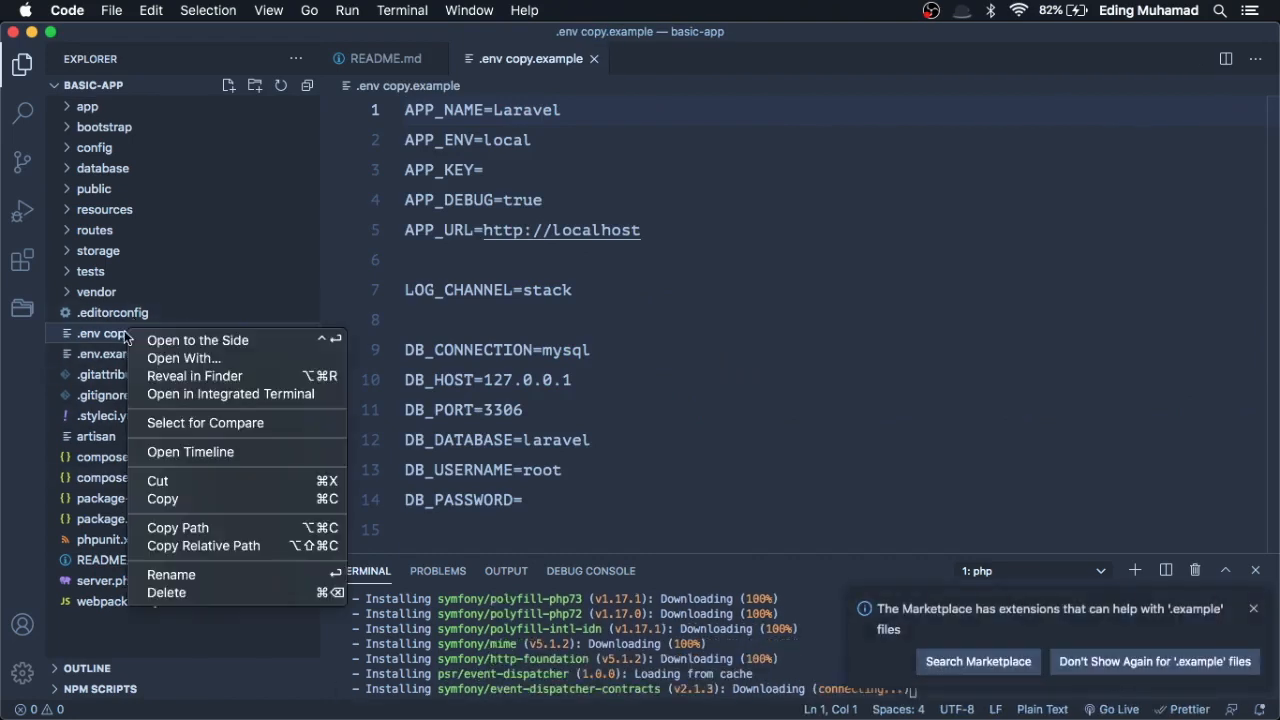
pyautogui.click(171, 574)
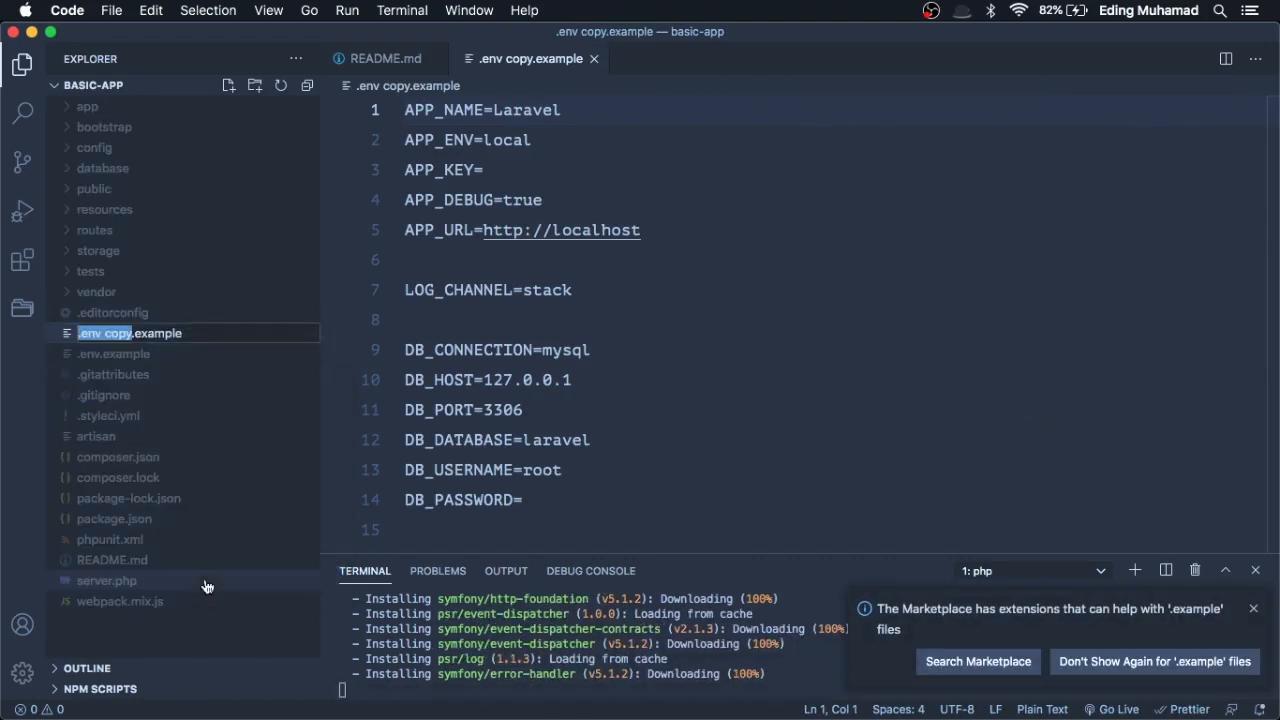
pyautogui.write('.env')
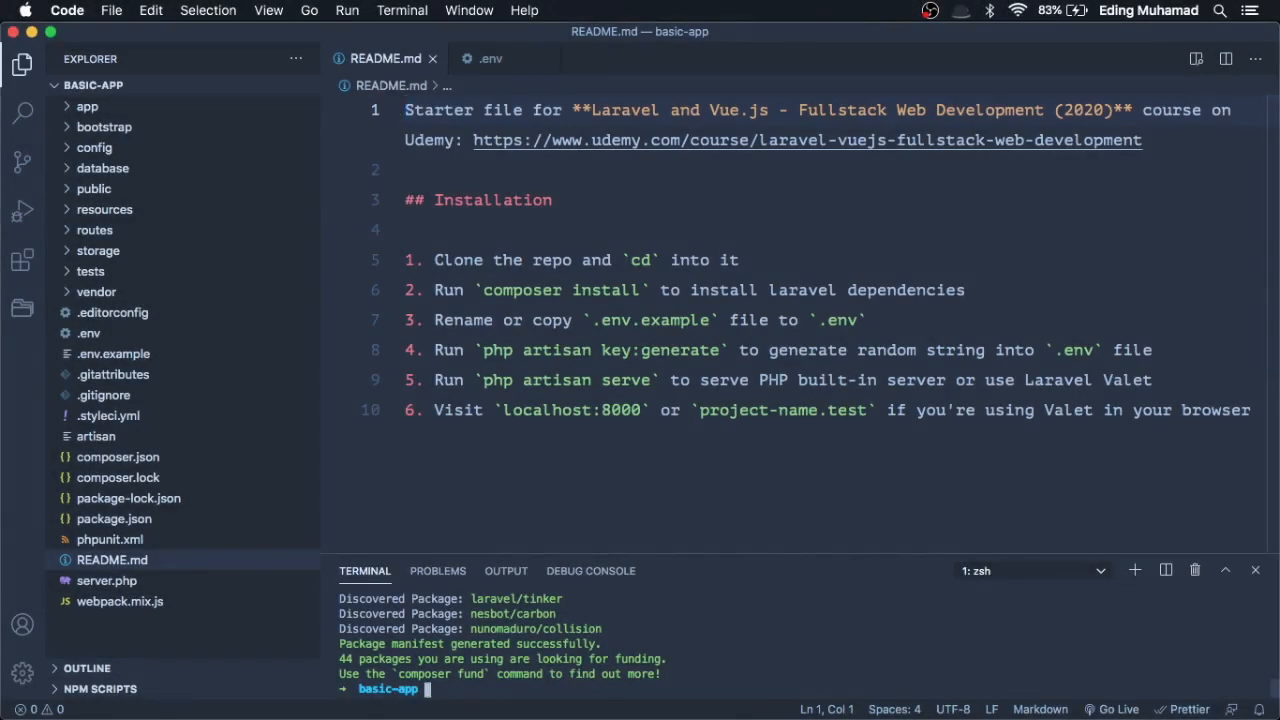
# Enter the php artisan key:generate command in the terminal.
pyautogui.write('php artisan')
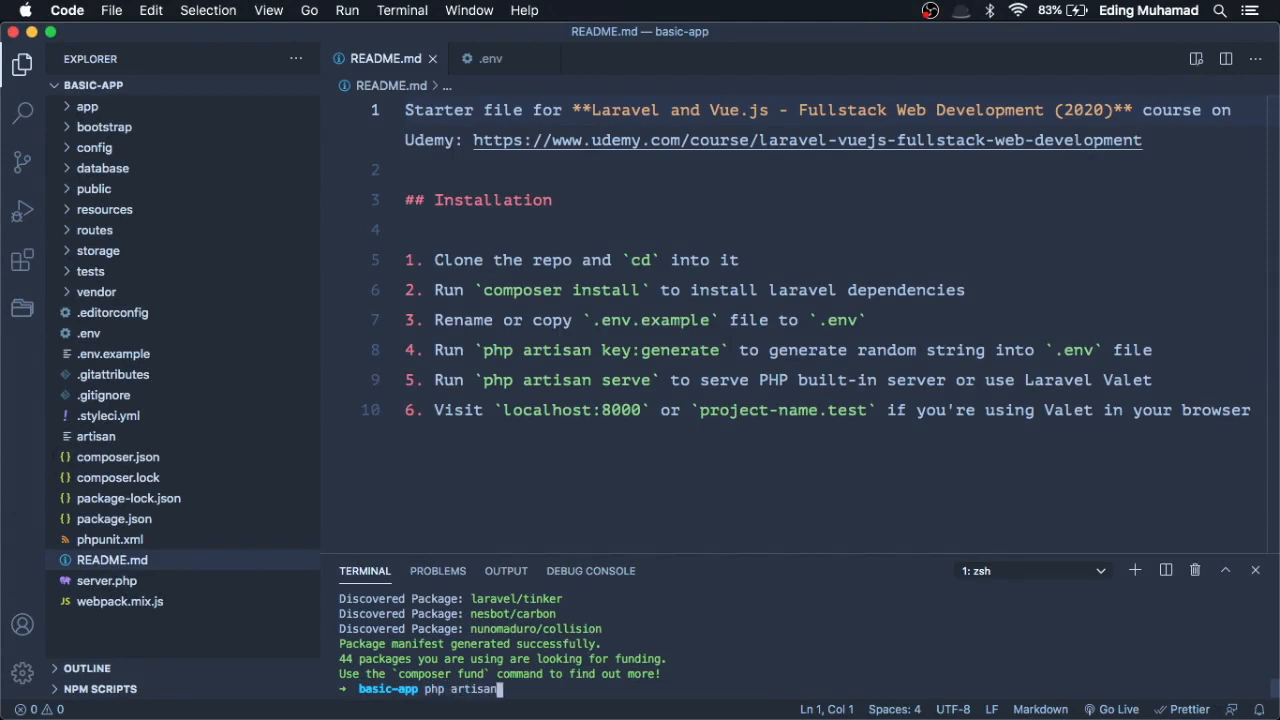
pyautogui.write('key:gern')
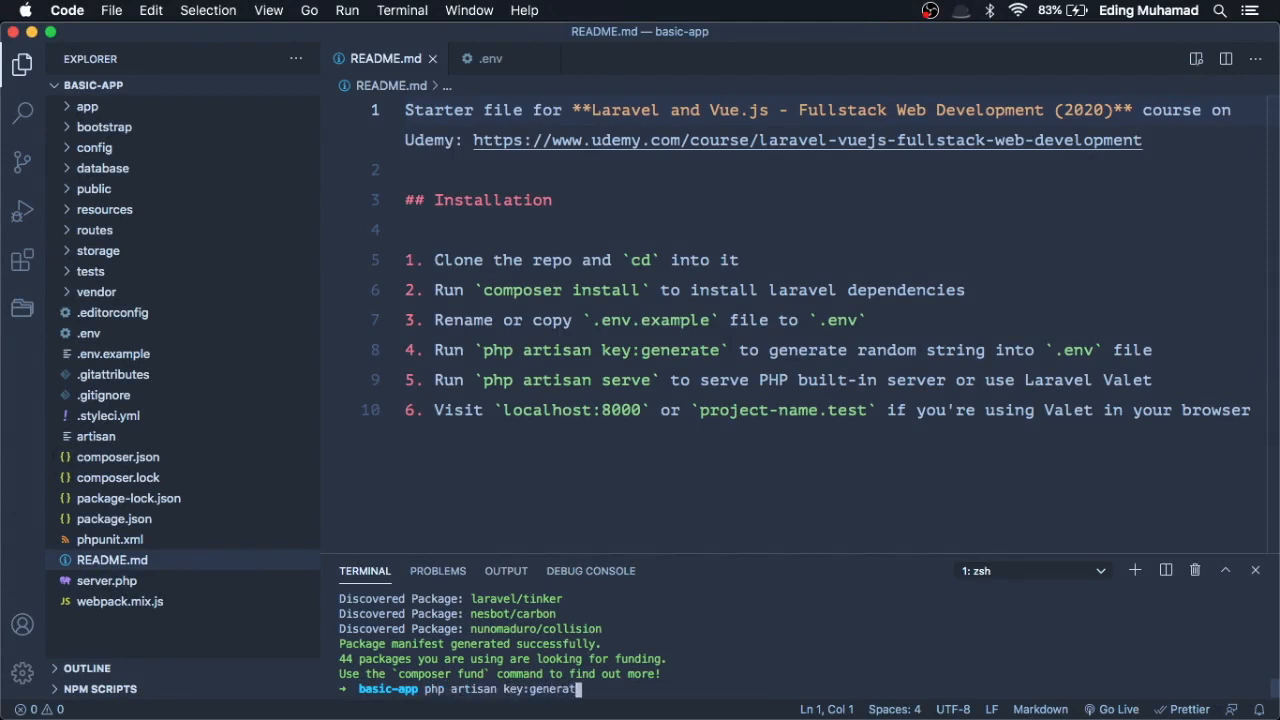
pyautogui.write('e')
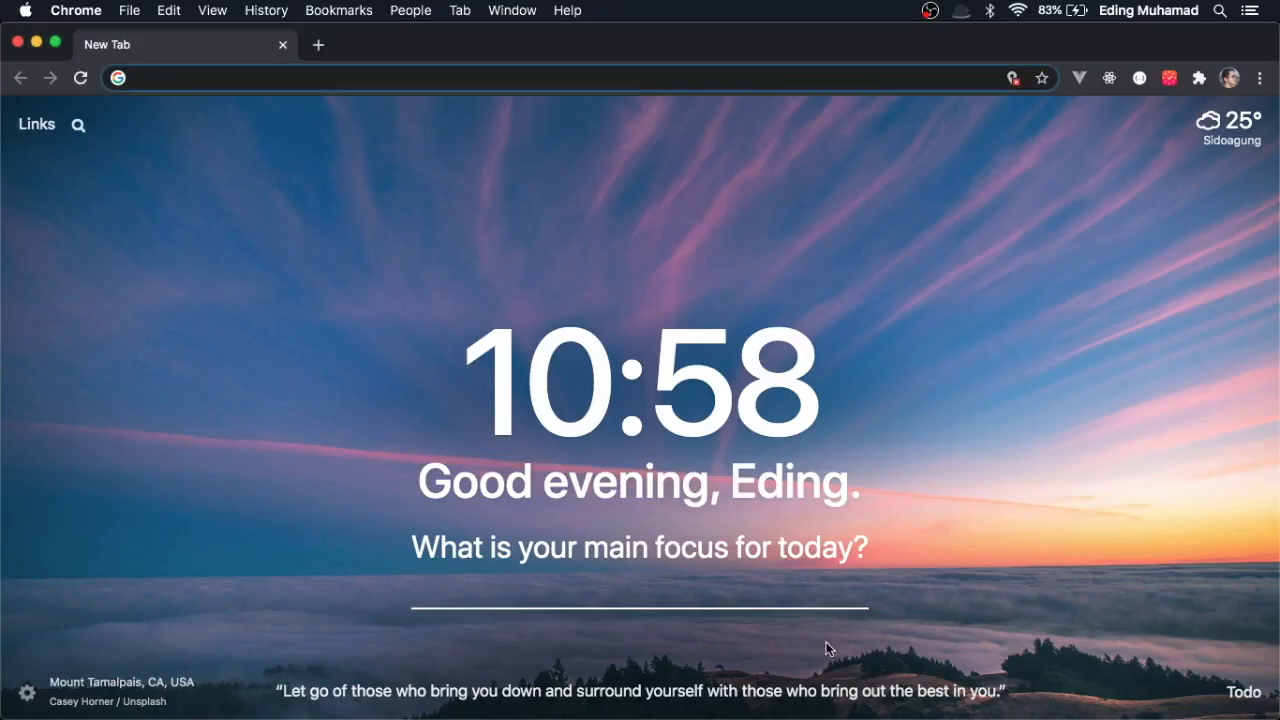
# Enter localhost:3000 in the Chrome address bar.
pyautogui.write('localhost:3000')
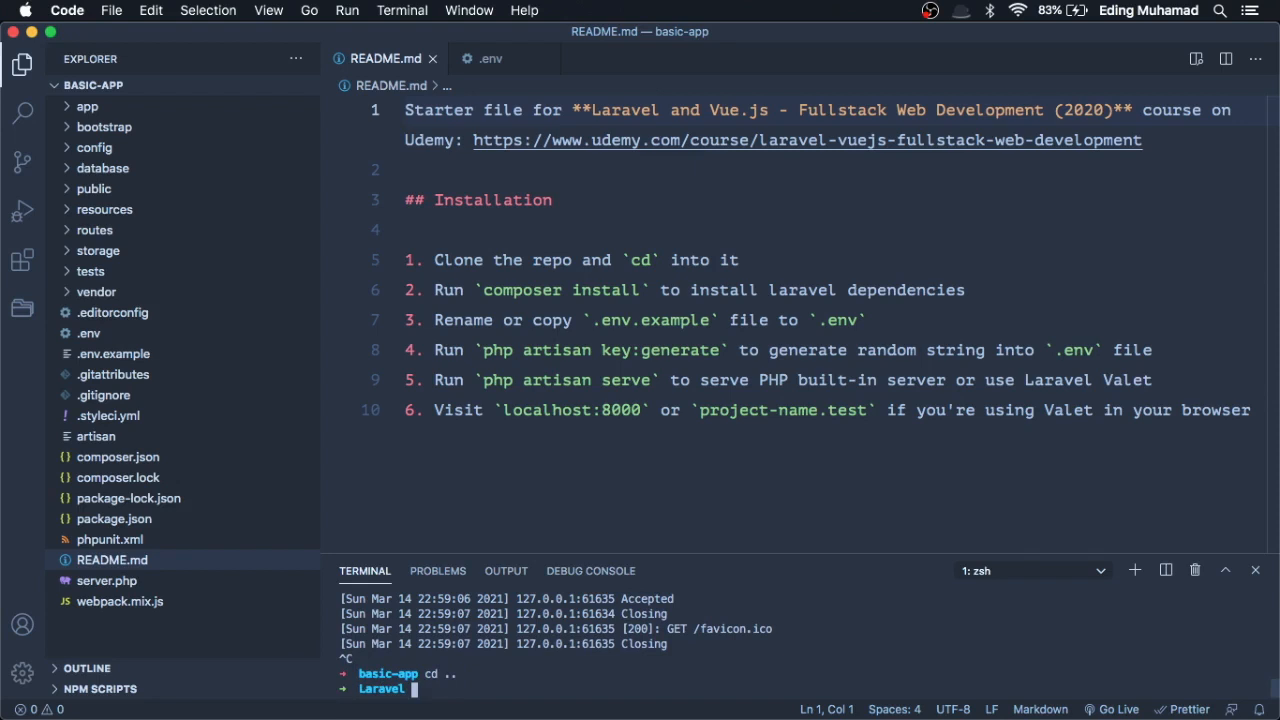
# Run valet park, then replace the localhost:8000 address in Chrome with basic-app.test.
pyautogui.write('valet par')
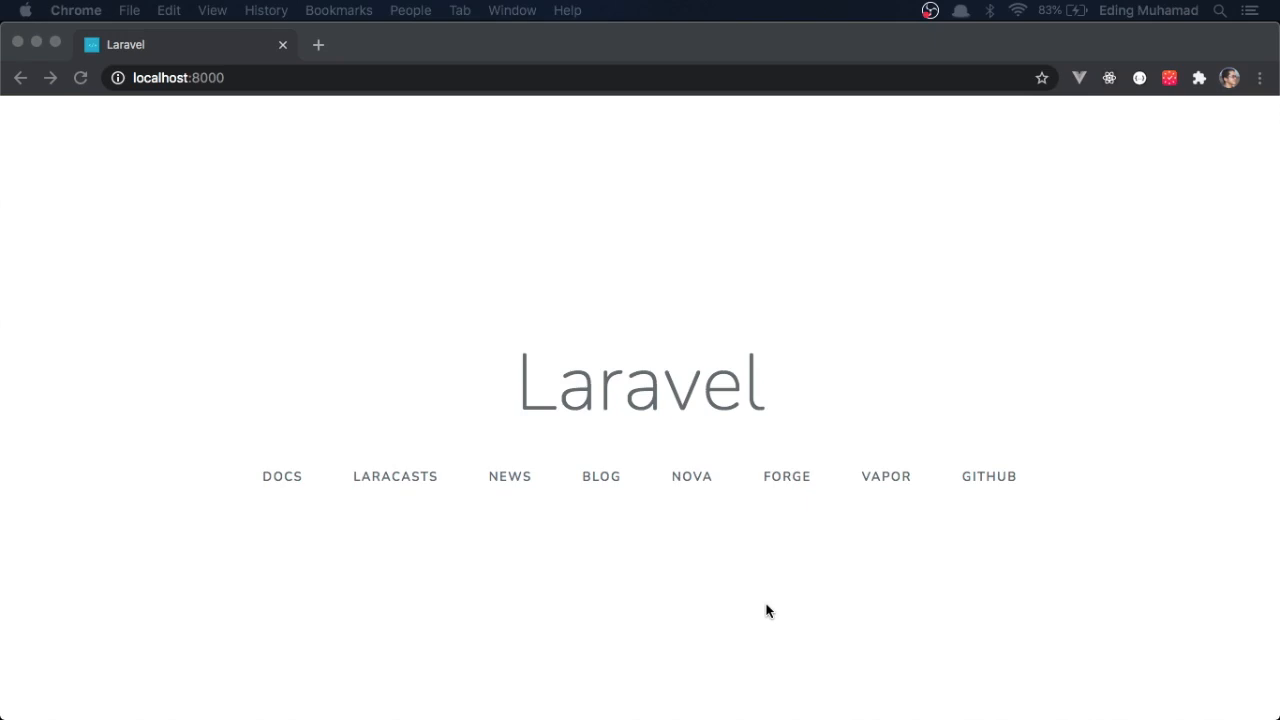
pyautogui.click(200, 77)
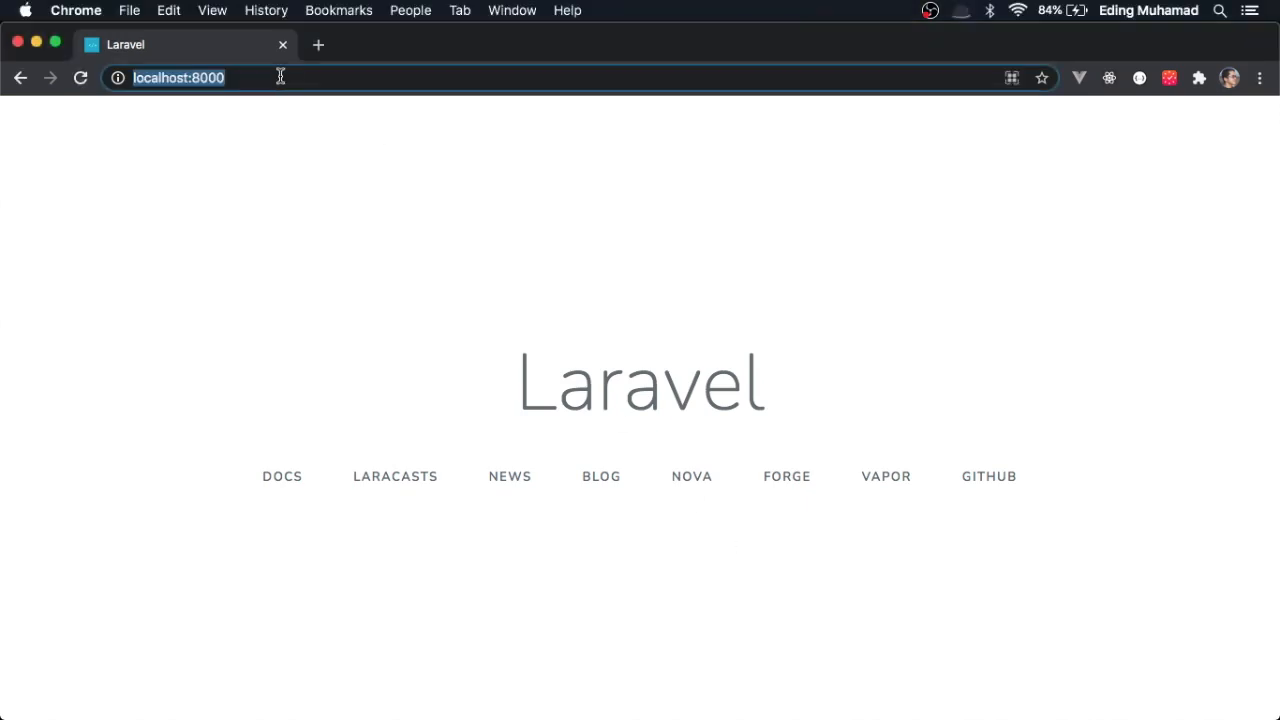
pyautogui.write('basic-app.test')
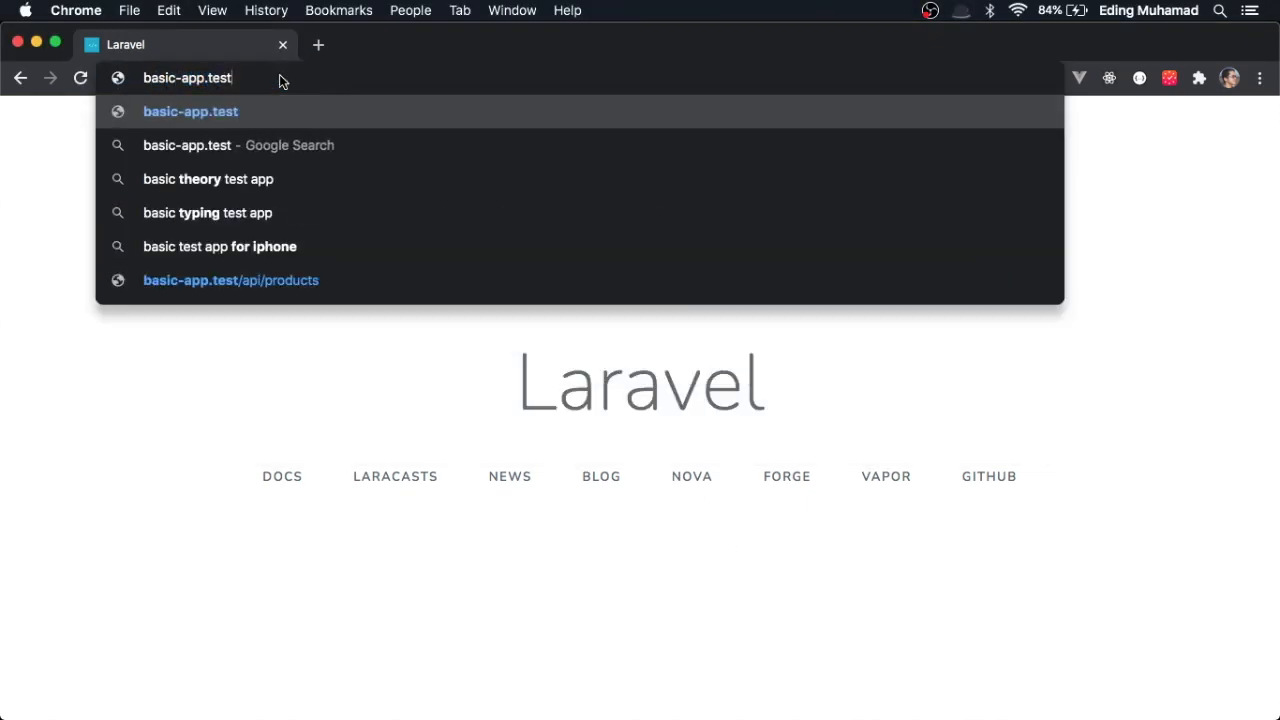